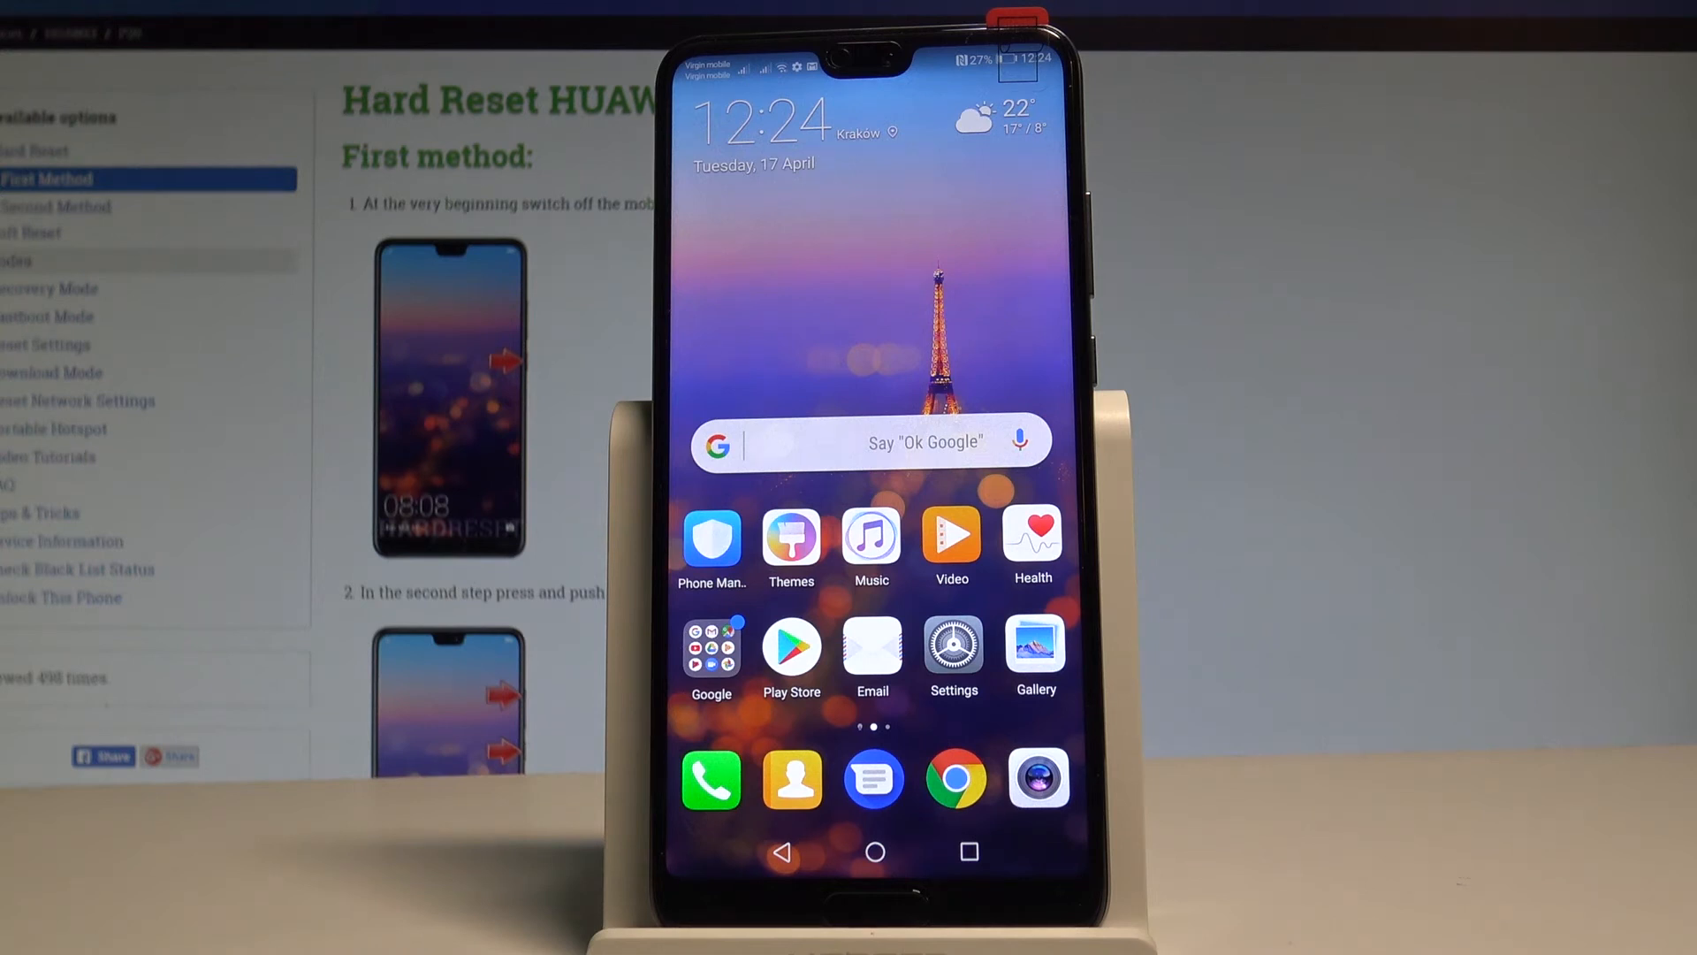
Go from the home screen into Settings and reach the Apps & notifications page.
left_click(951, 649)
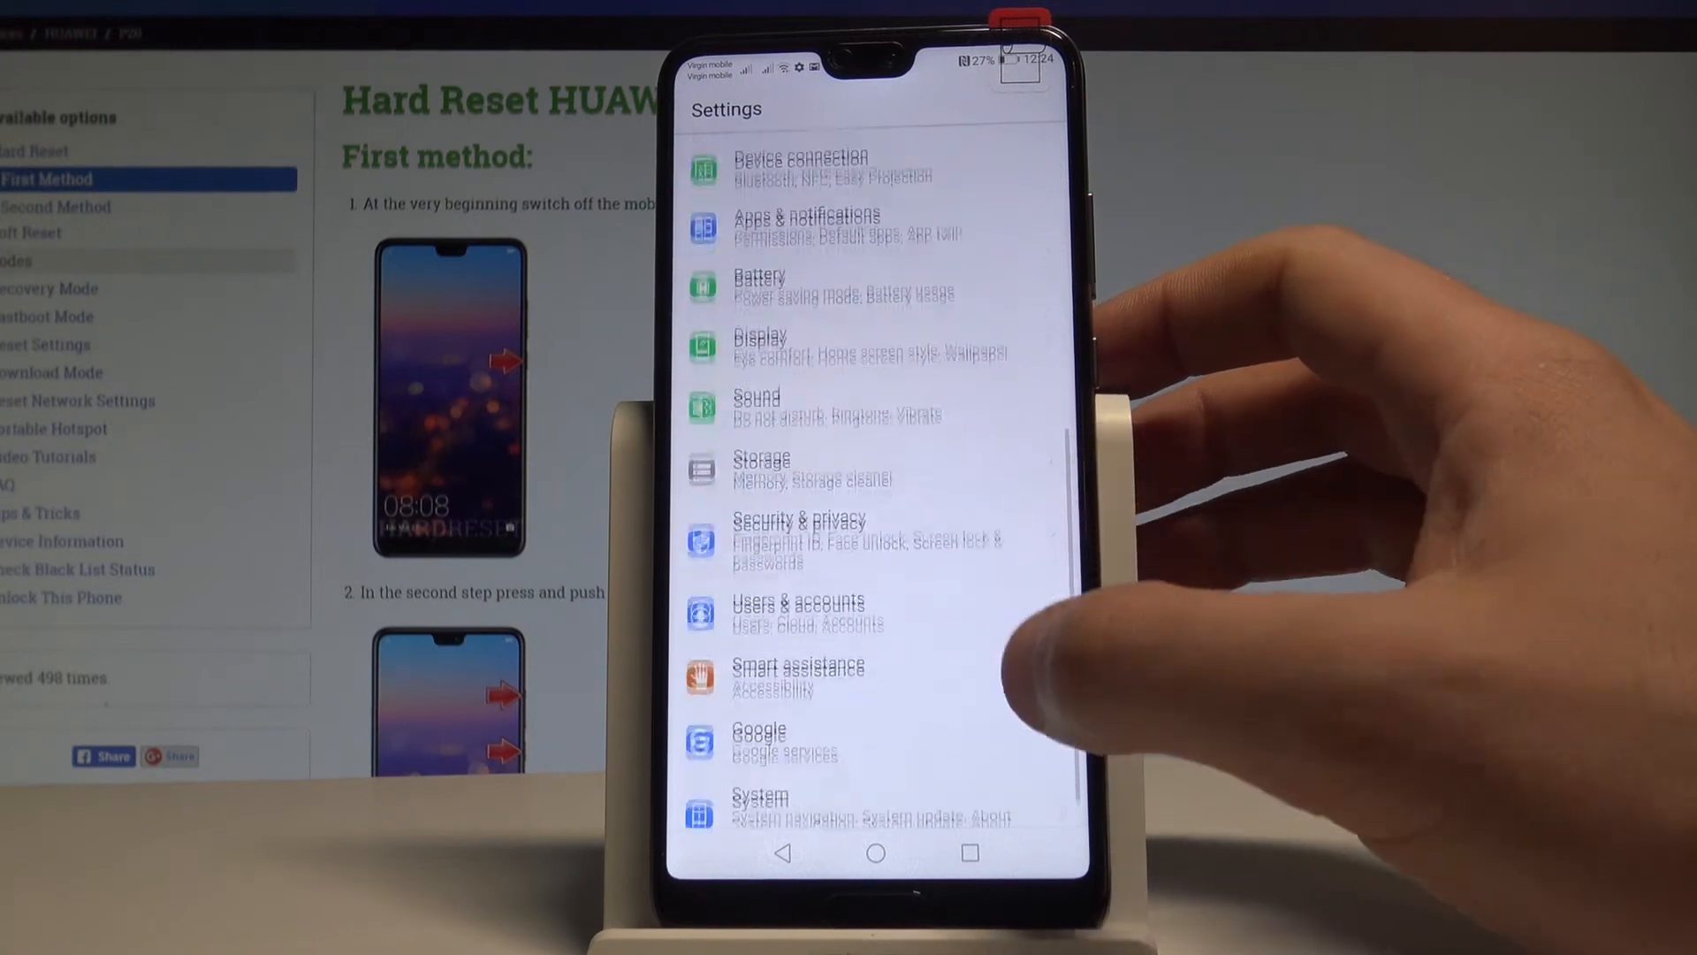
scroll("down", 3)
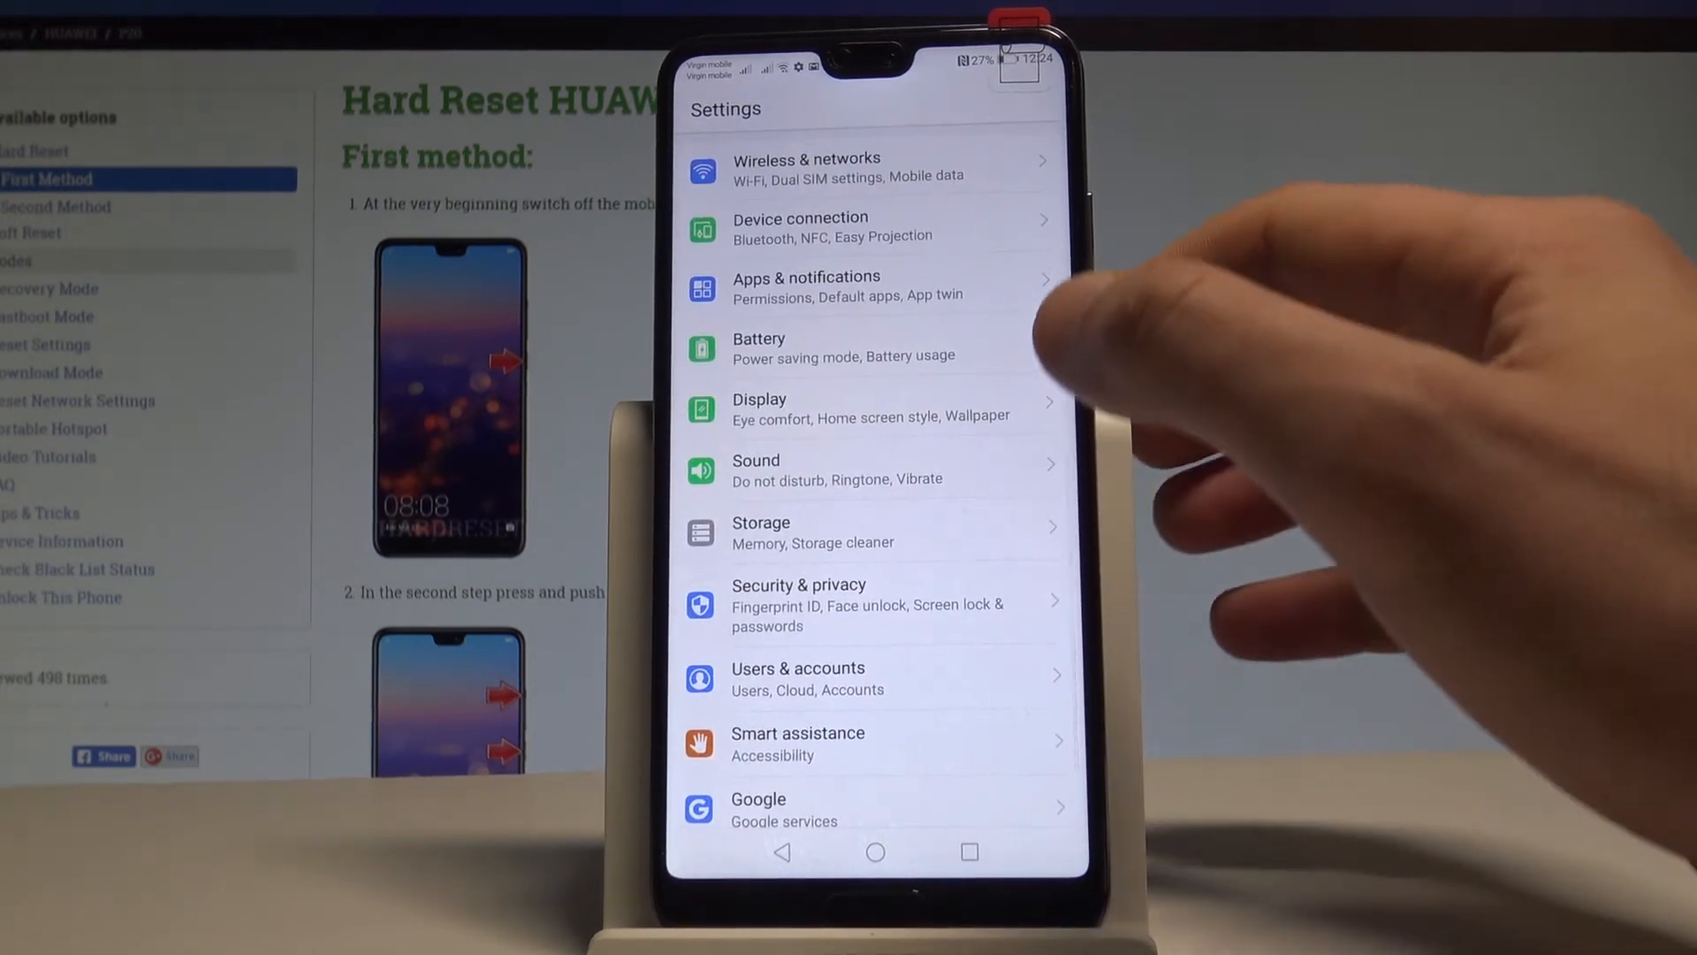
left_click(846, 286)
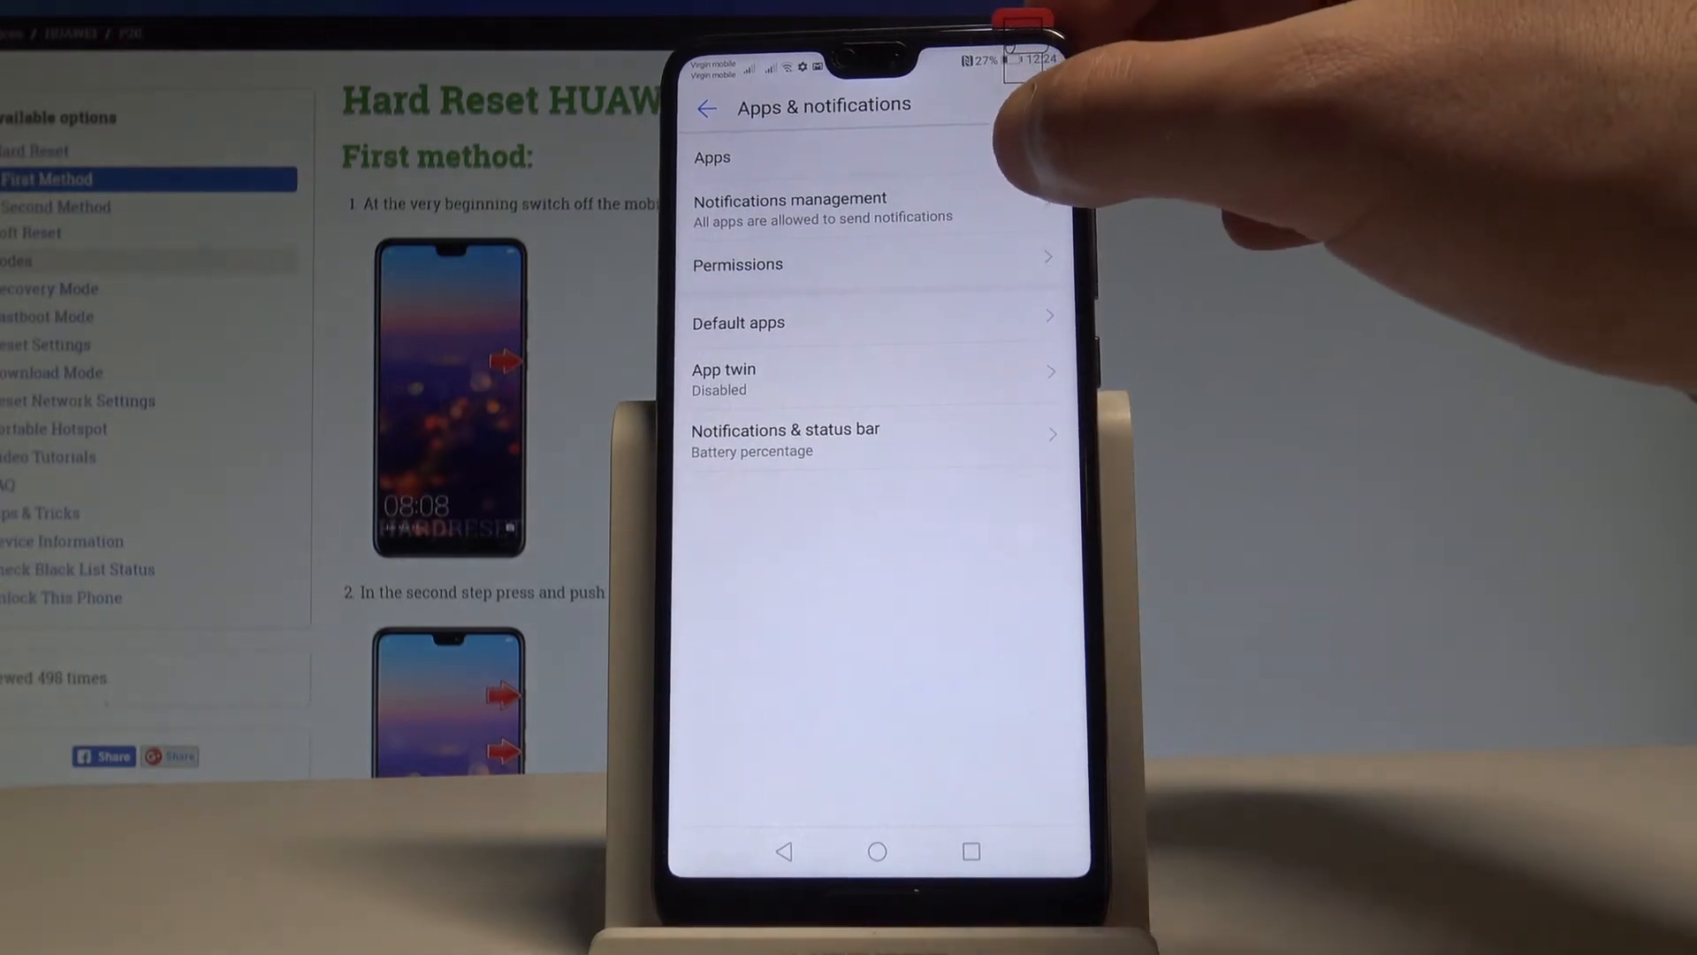
From the all-apps list's More menu, request Reset app preferences to bring up the confirmation.
left_click(710, 157)
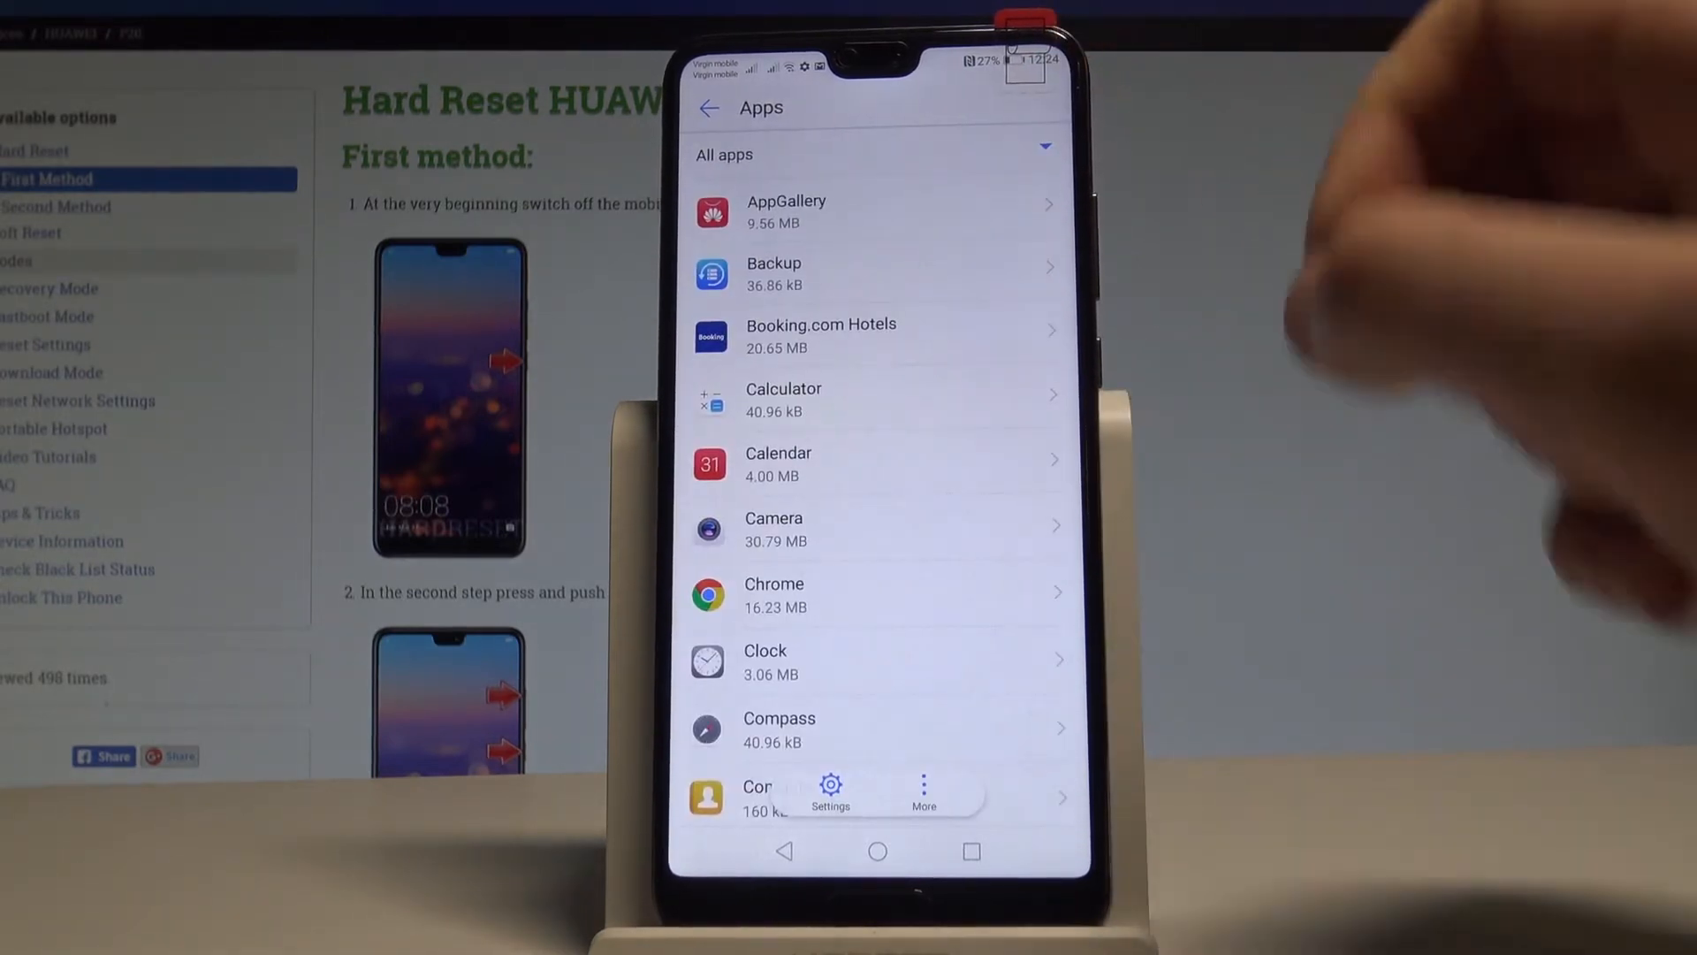
left_click(923, 790)
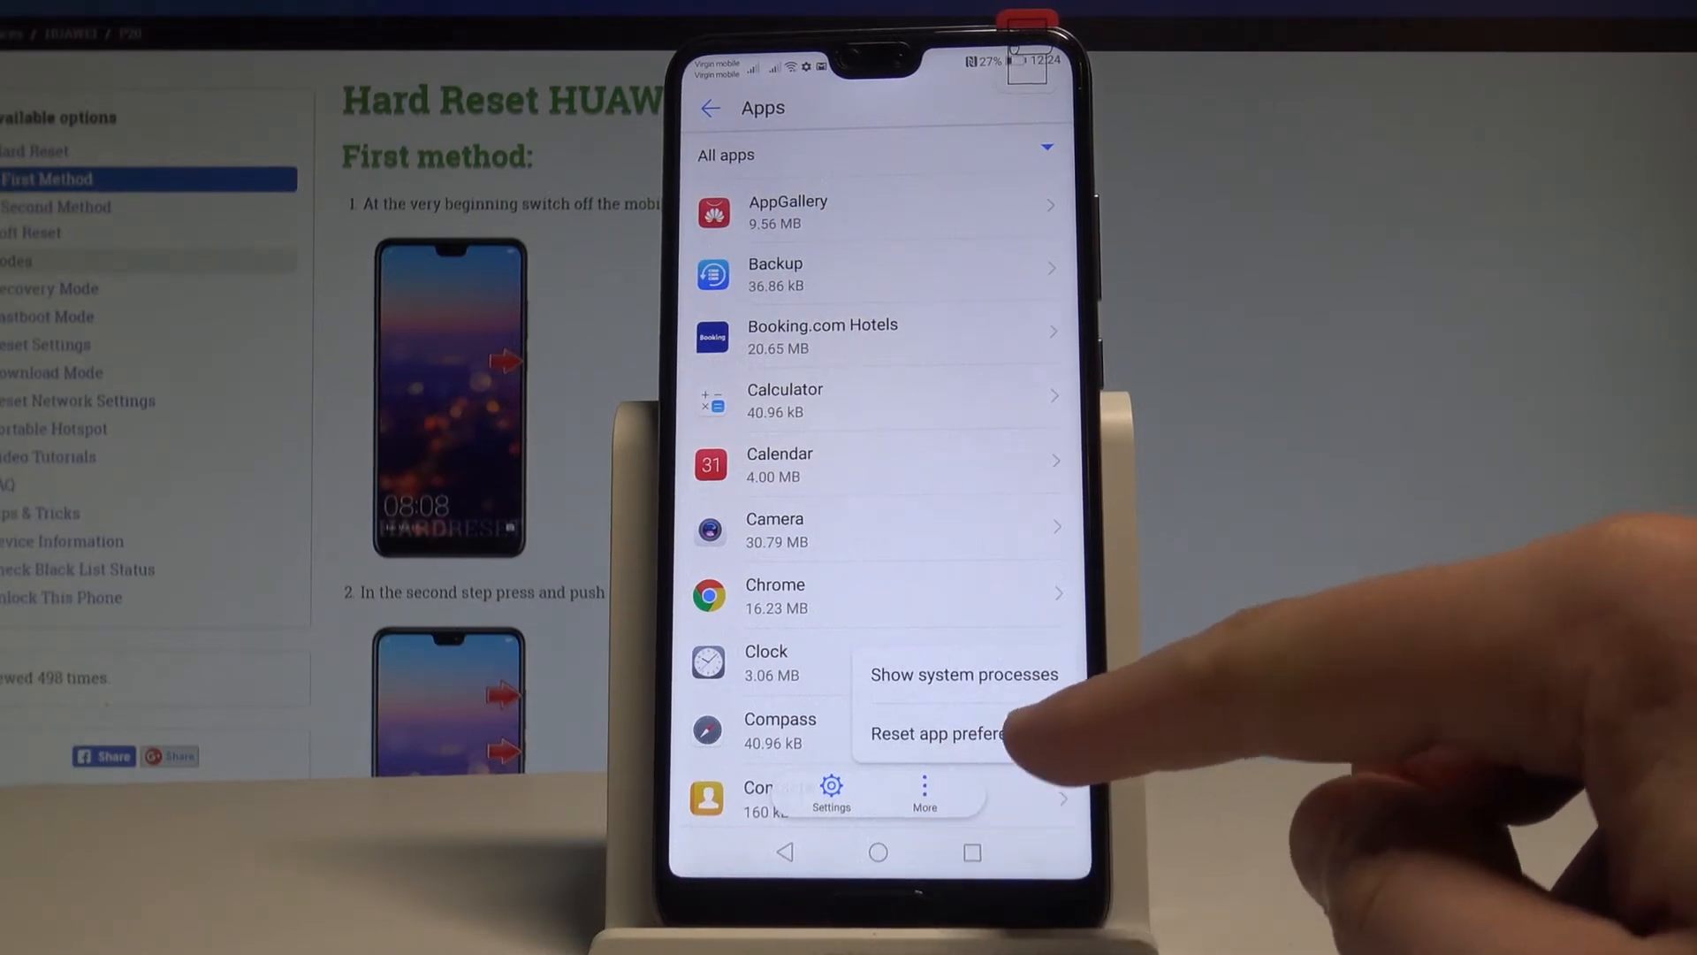
left_click(941, 732)
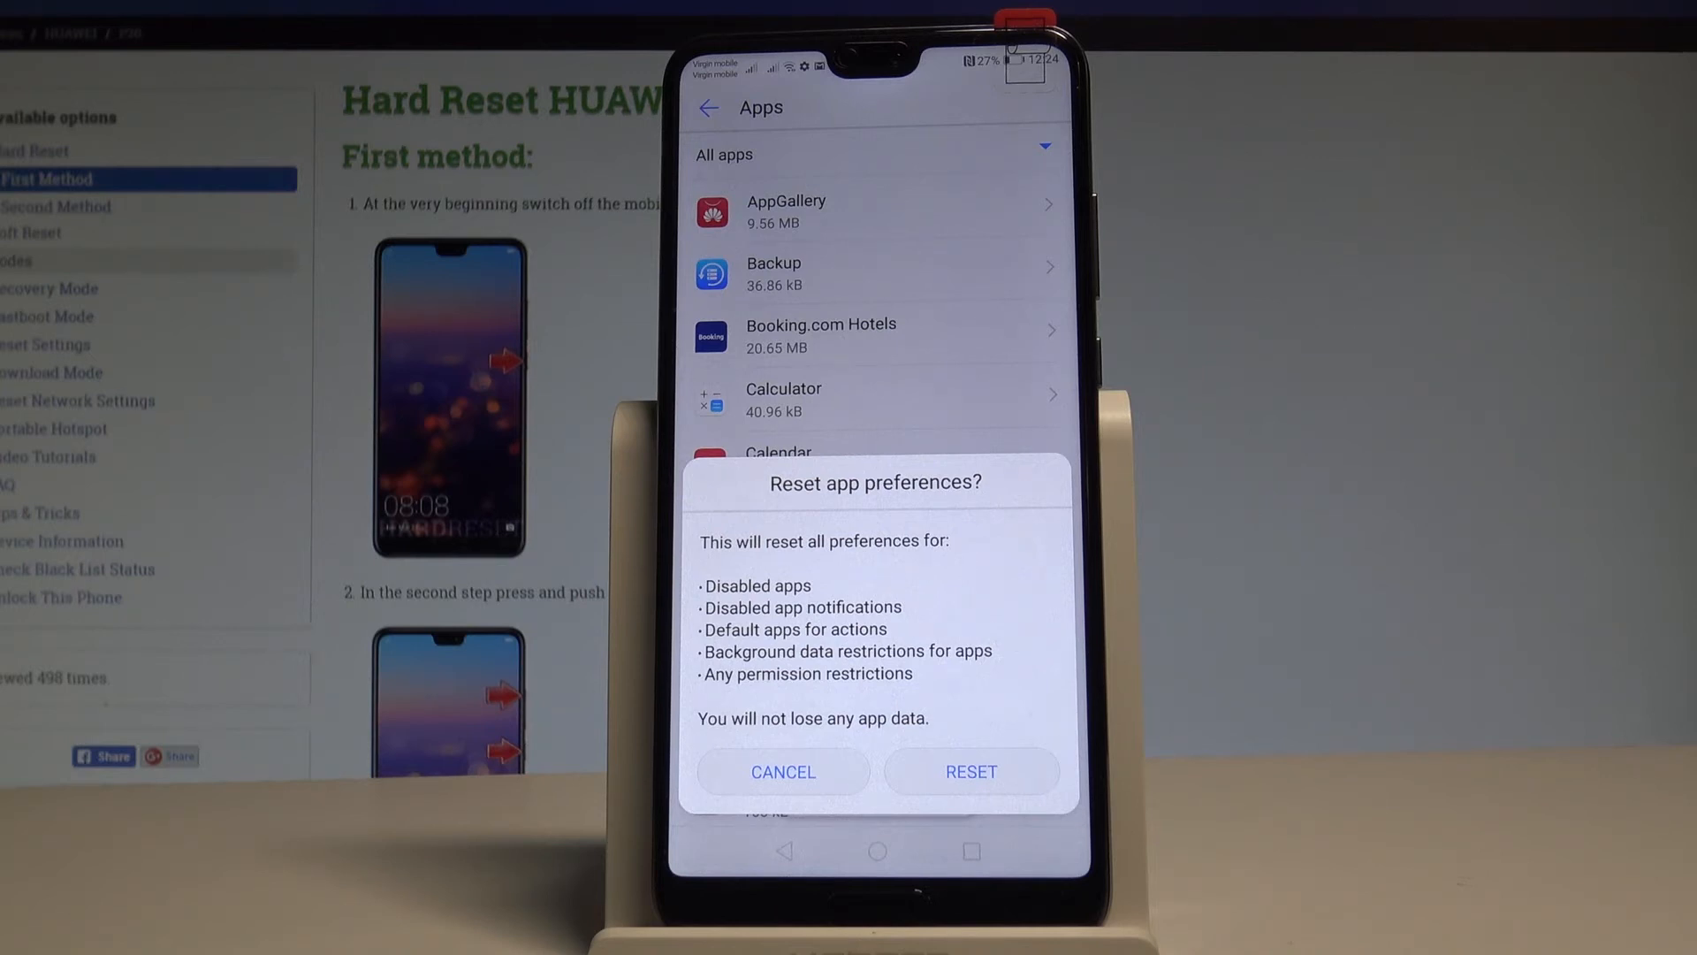
Confirm RESET for all app preferences and go back to Apps & notifications.
left_click(783, 773)
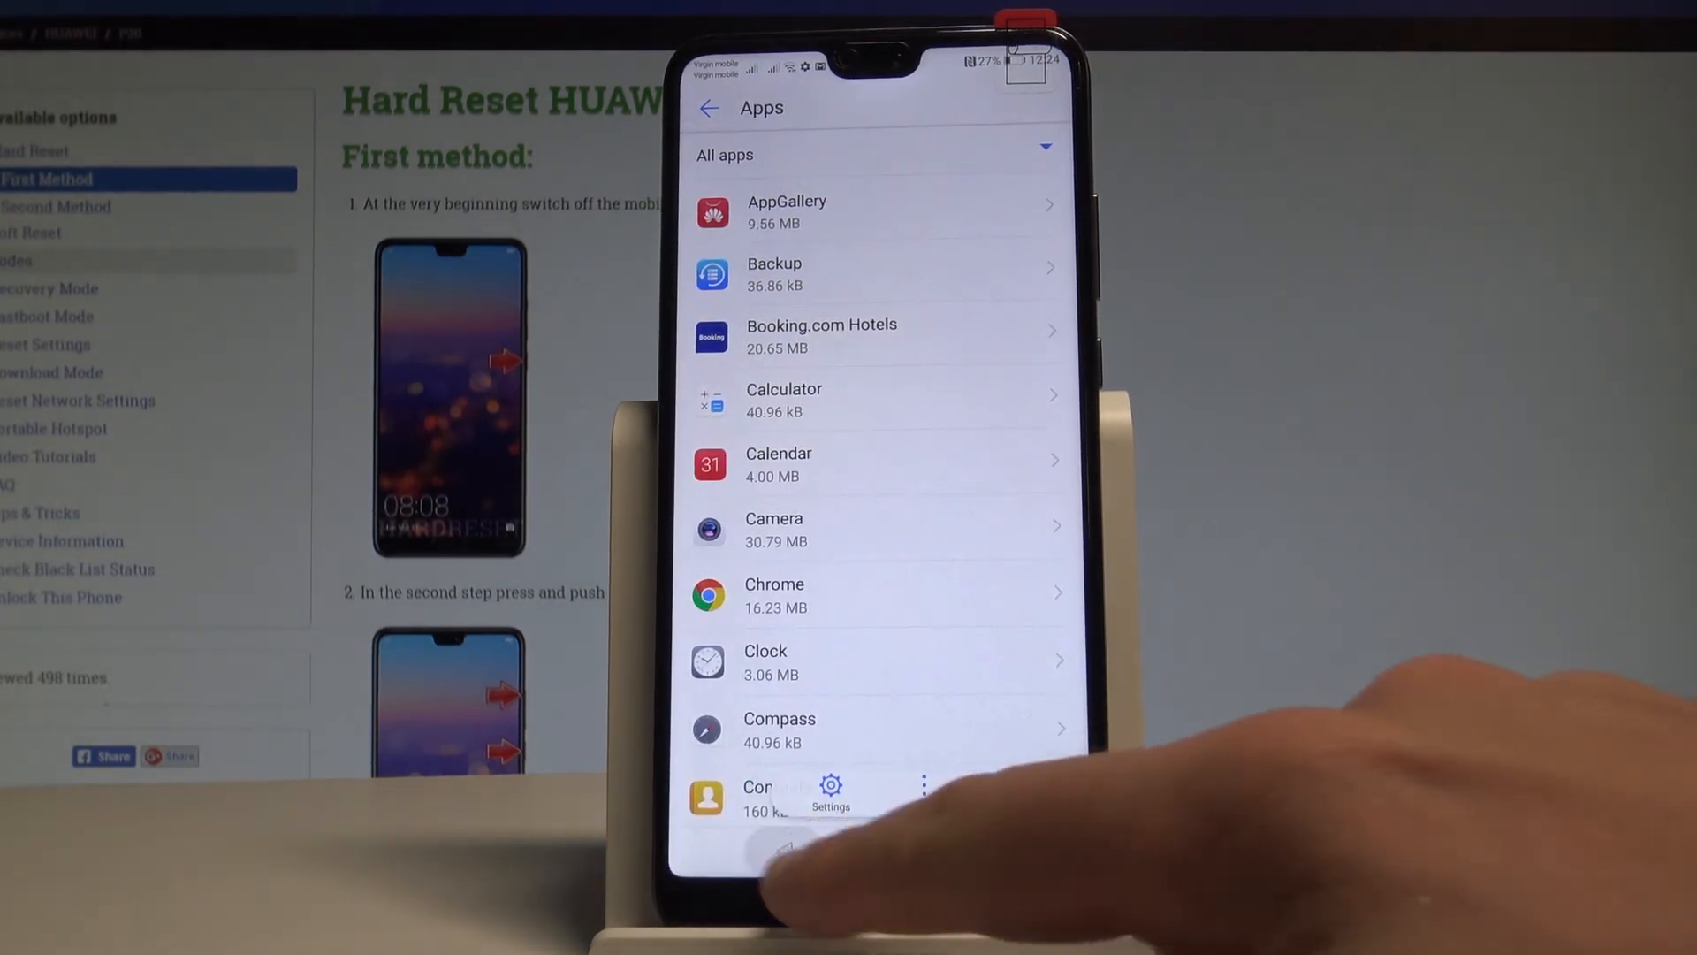
left_click(784, 850)
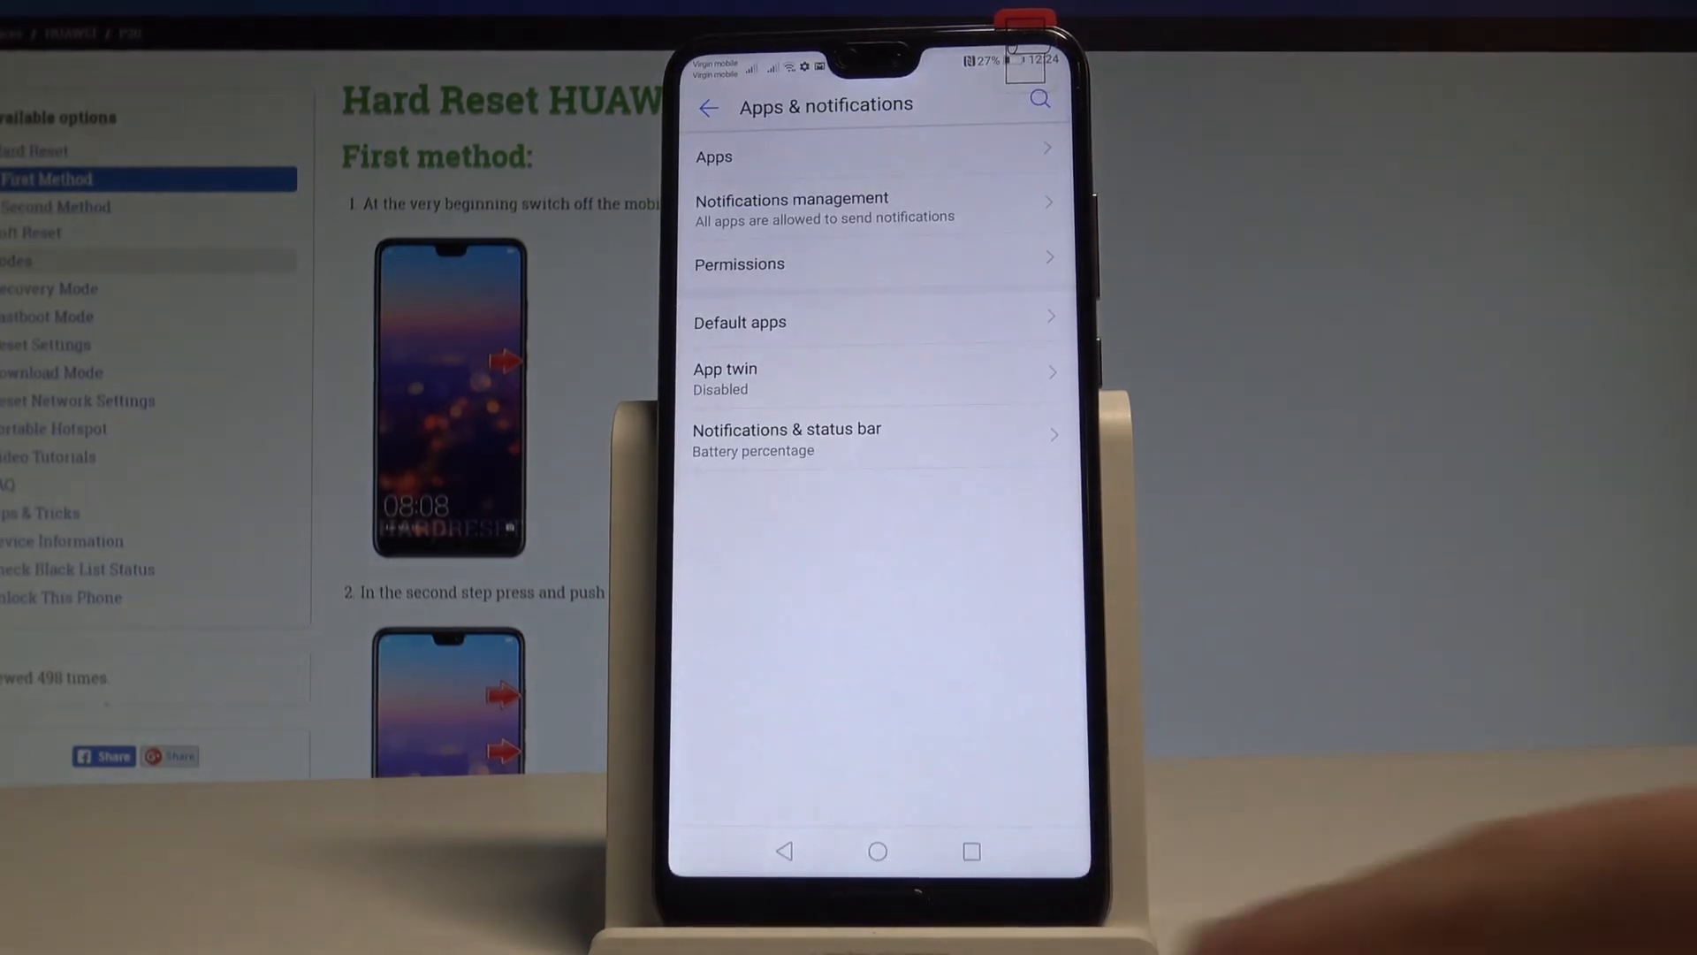